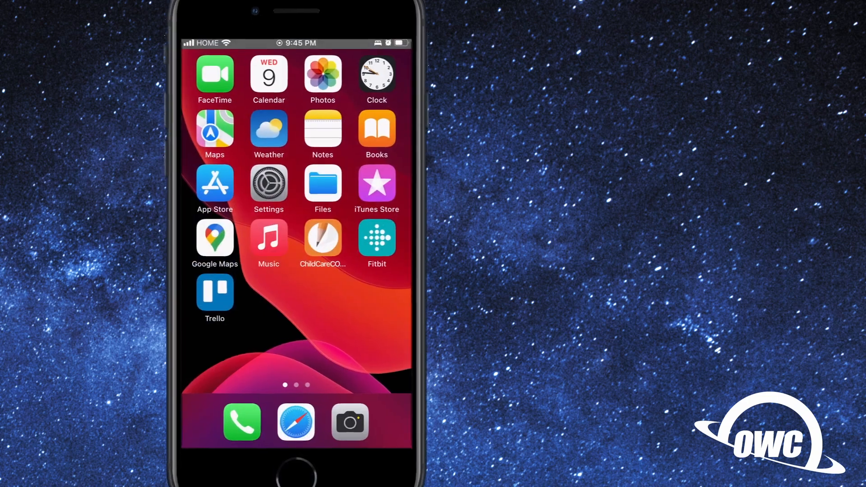
Favorite the beagle photo from Recents so Favorites rises to 257, then return to Albums
left_click(323, 75)
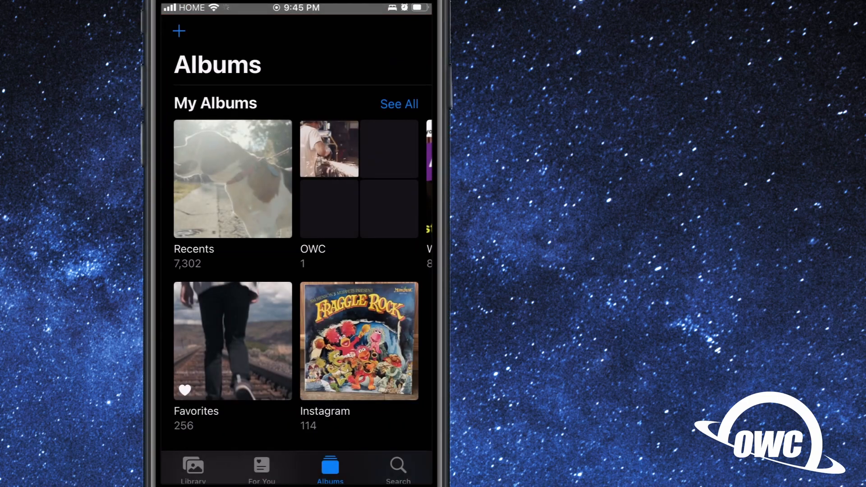
left_click(330, 148)
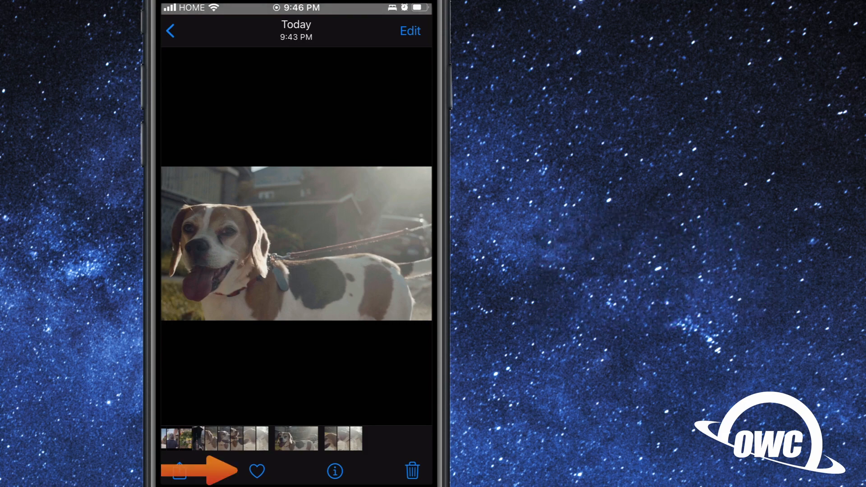
left_click(257, 471)
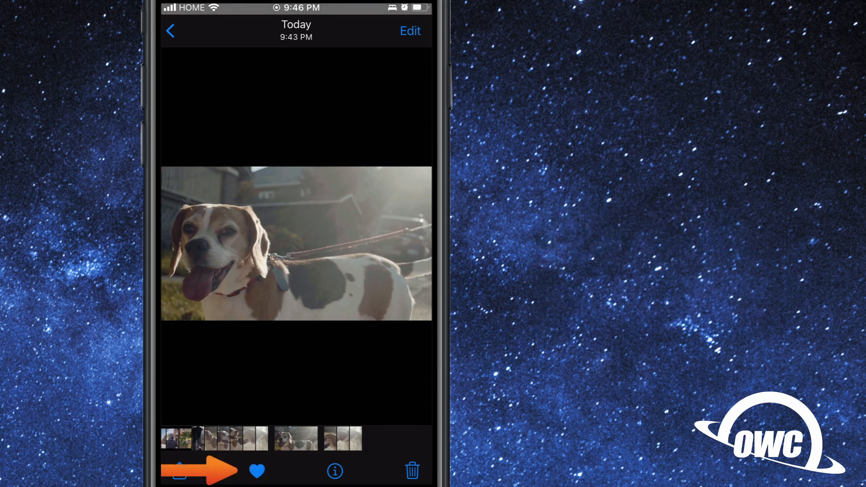
left_click(172, 30)
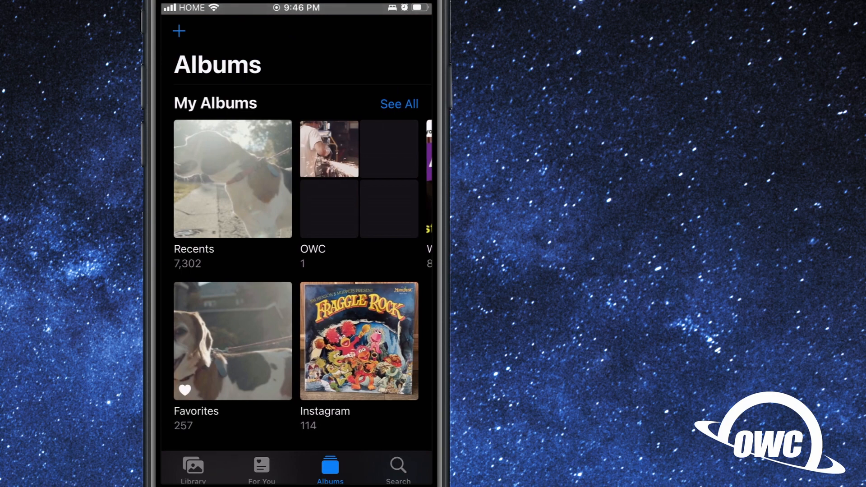
From the Favorites album, bring up the hanging flower baskets photo in the viewer
left_click(233, 341)
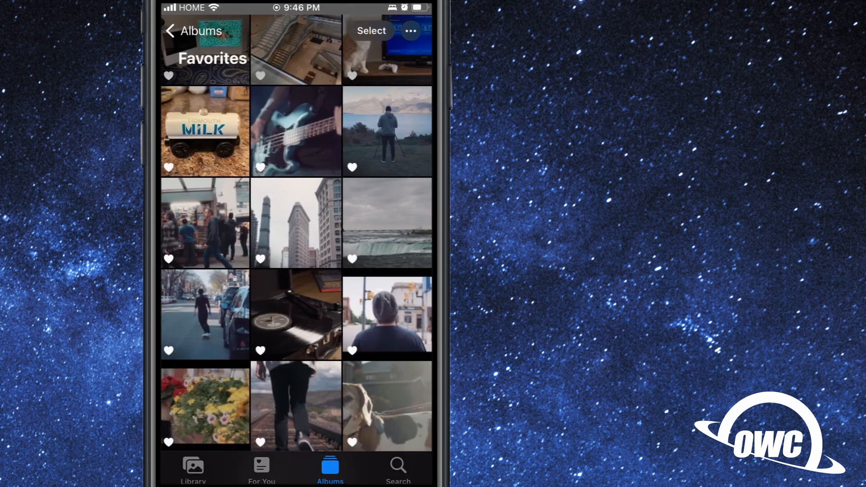
left_click(387, 406)
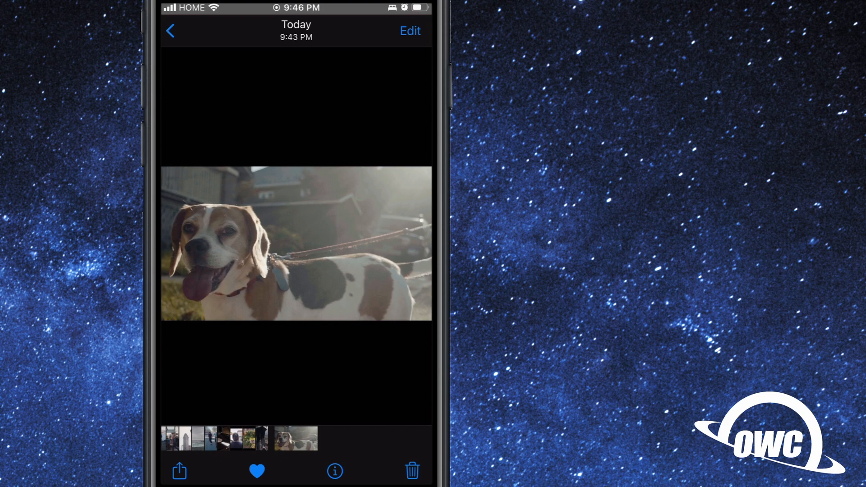
left_click(178, 470)
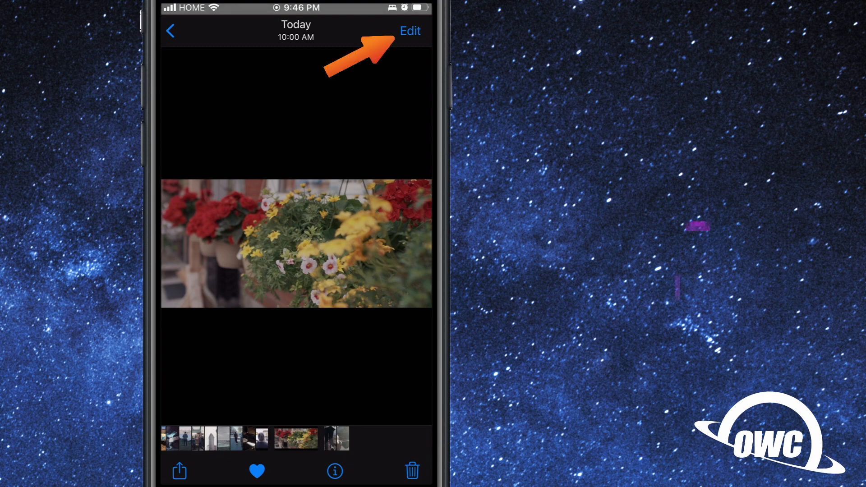
Apply Auto enhancement to the flower baskets photo, adjust its strength slider and keep the edit
left_click(411, 30)
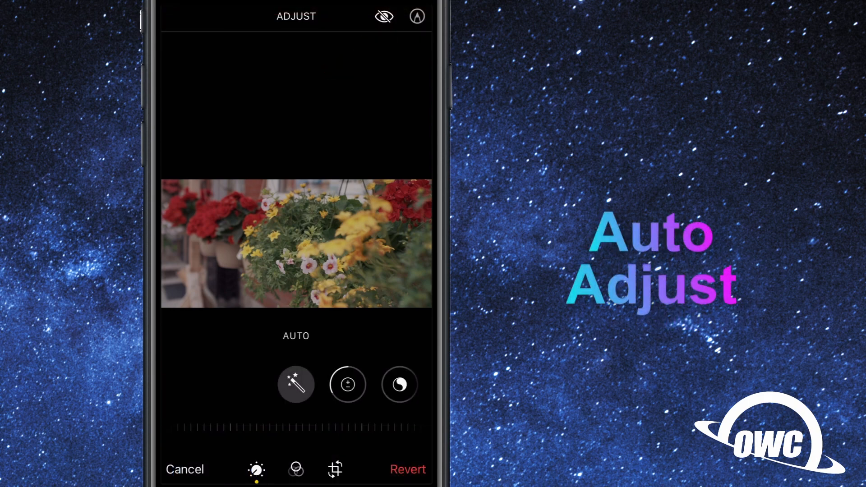
left_click(296, 384)
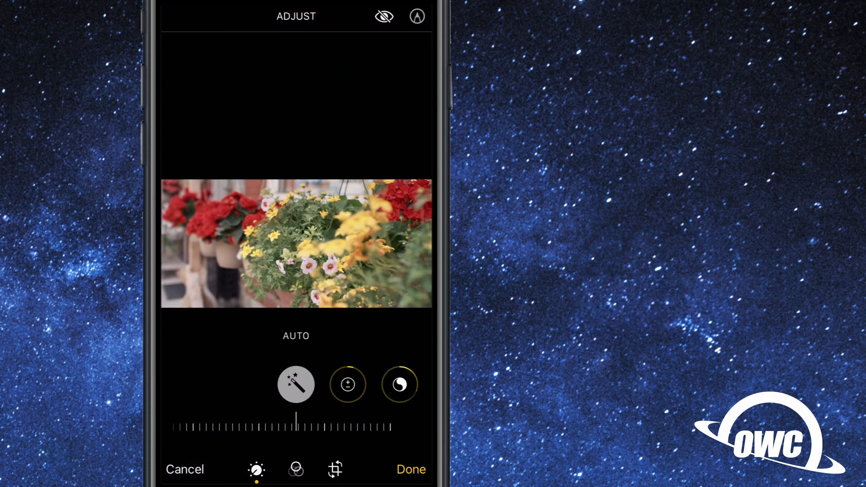
left_click_drag(297, 426, 313, 425)
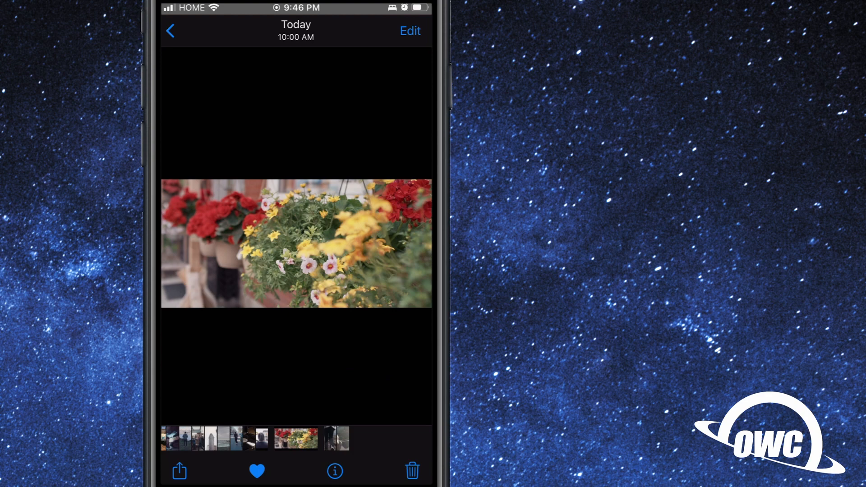
Add a vignette of about -39 to the flower baskets photo, save it and head back to albums
left_click(410, 31)
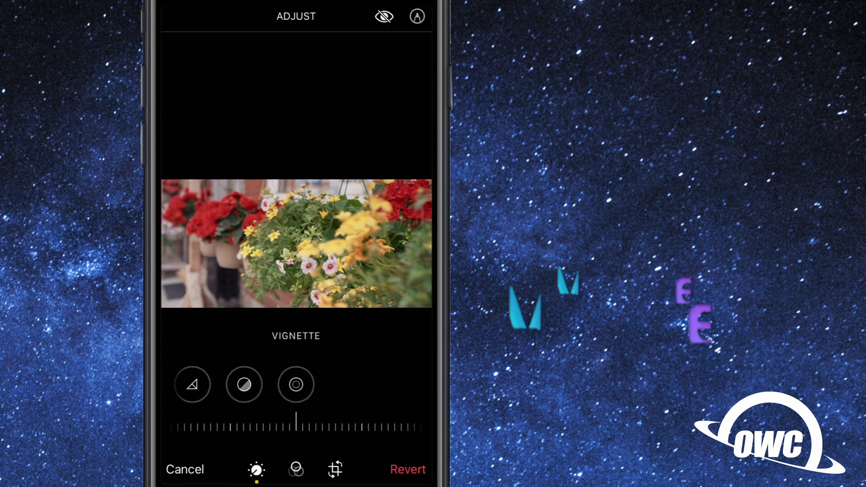
left_click_drag(296, 424, 347, 414)
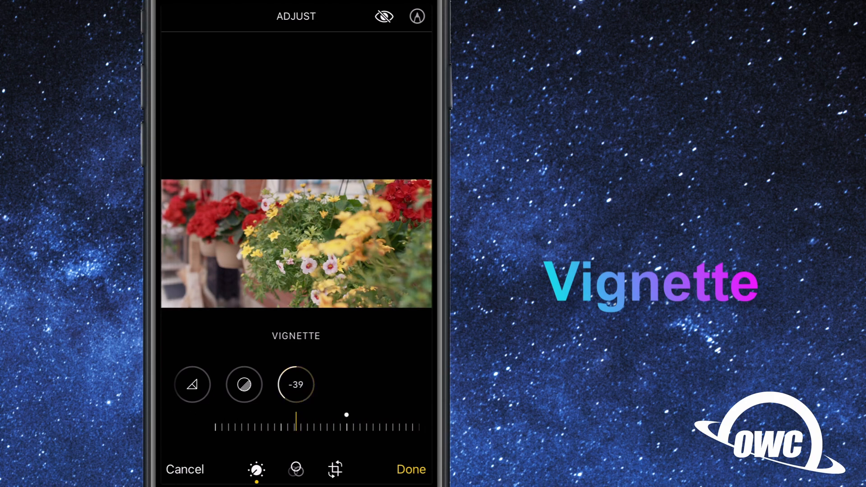
left_click_drag(297, 424, 297, 424)
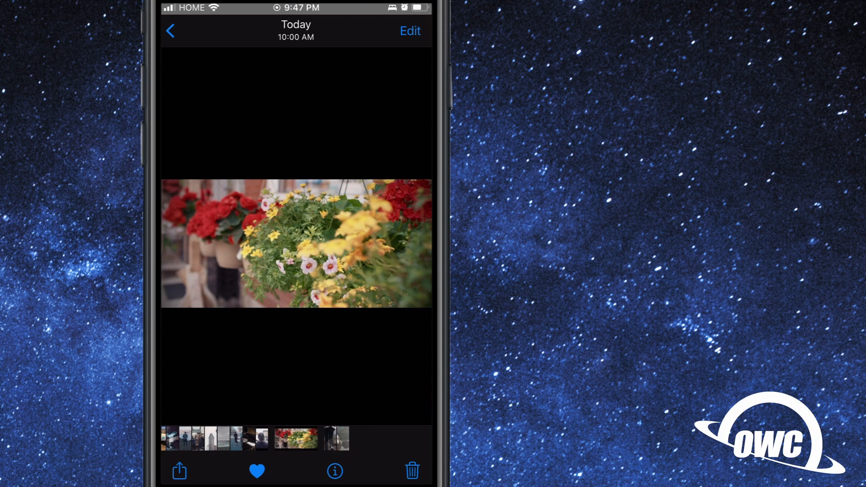
left_click(171, 31)
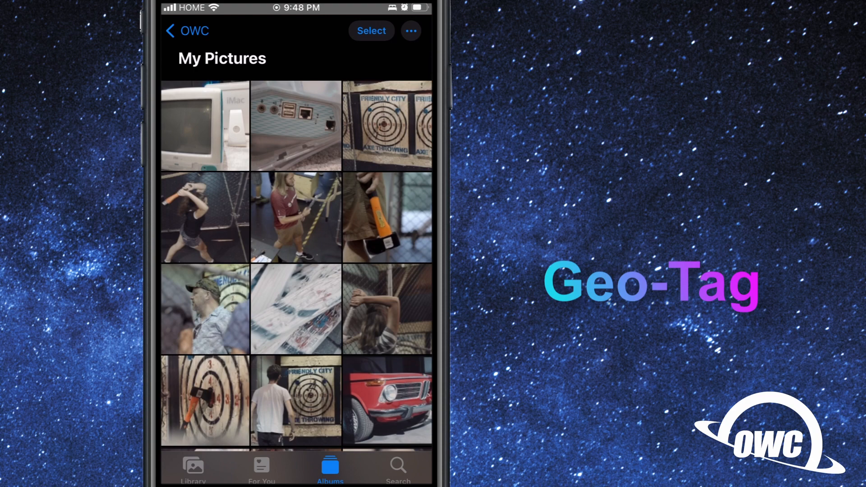
Select nine axe-throwing photos and adjust their location, searching for 'Wood'
left_click(370, 31)
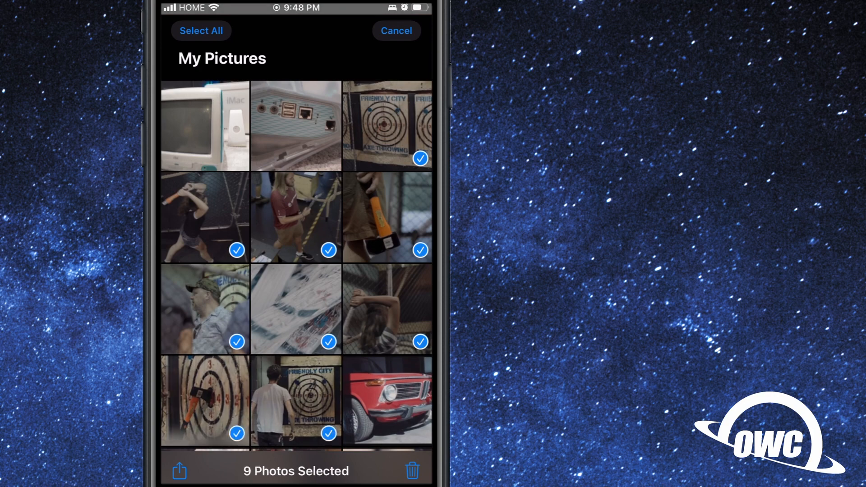
left_click(178, 471)
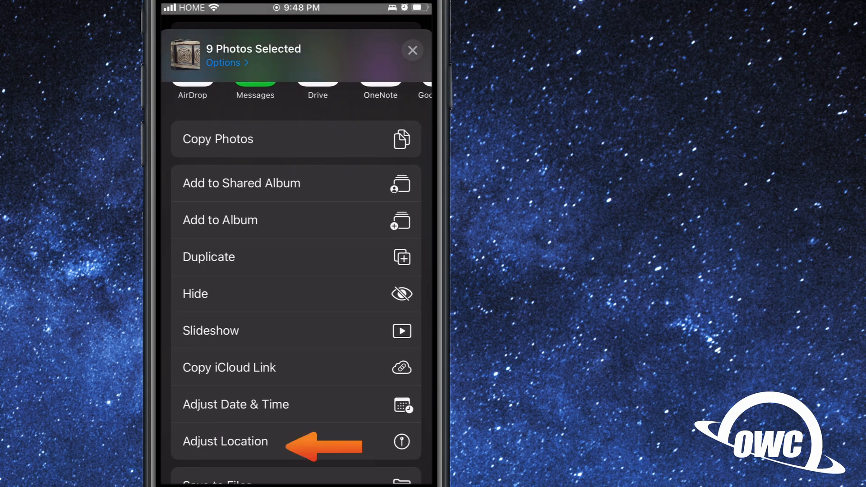
left_click(224, 441)
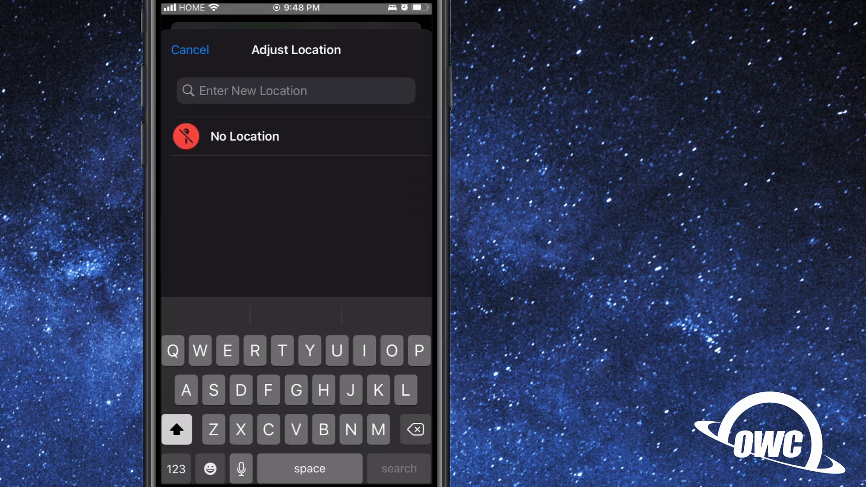
type("Wood")
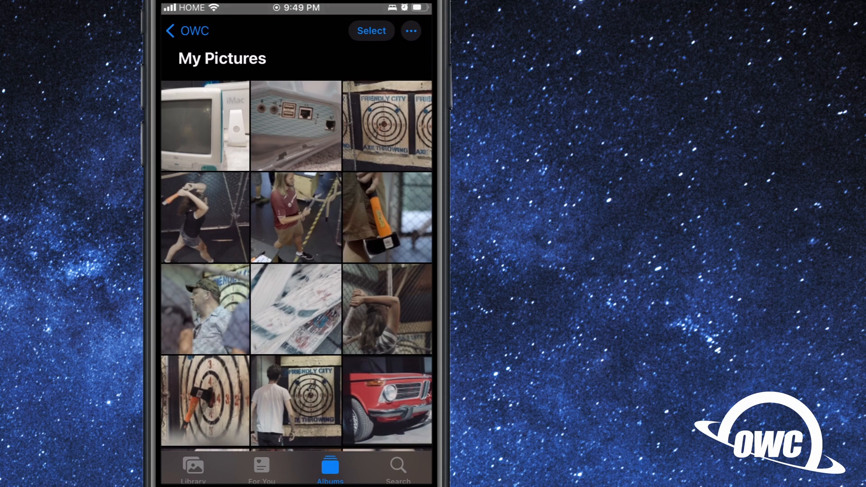
Switch to the web browser and bring up the iCloud home page with its app tiles
left_click(387, 216)
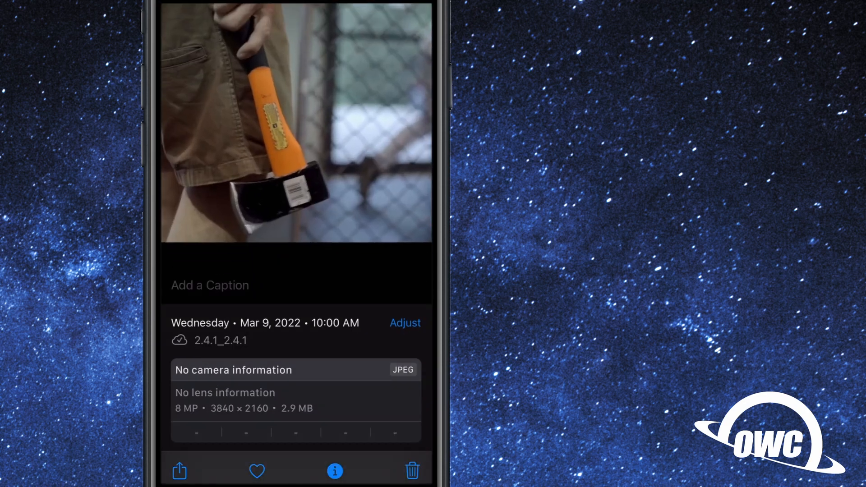
scroll("down", 3)
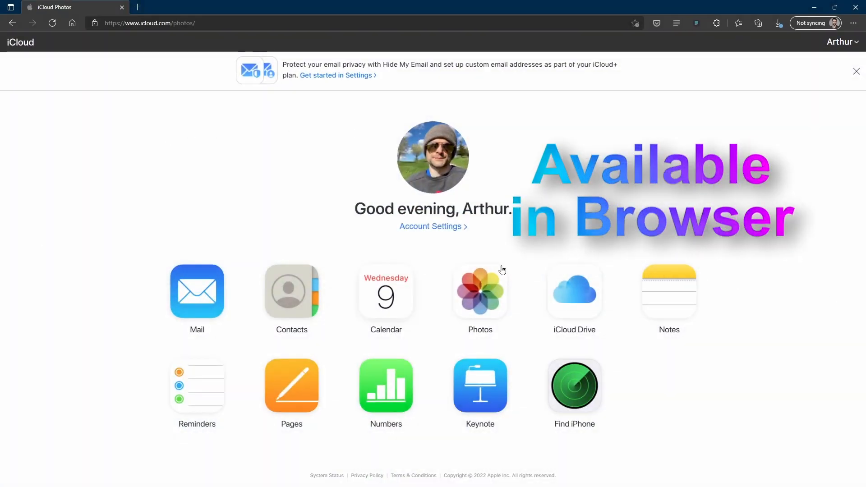
In iCloud Photos on the web, view the flower basket photo full size and show its More options
left_click(479, 291)
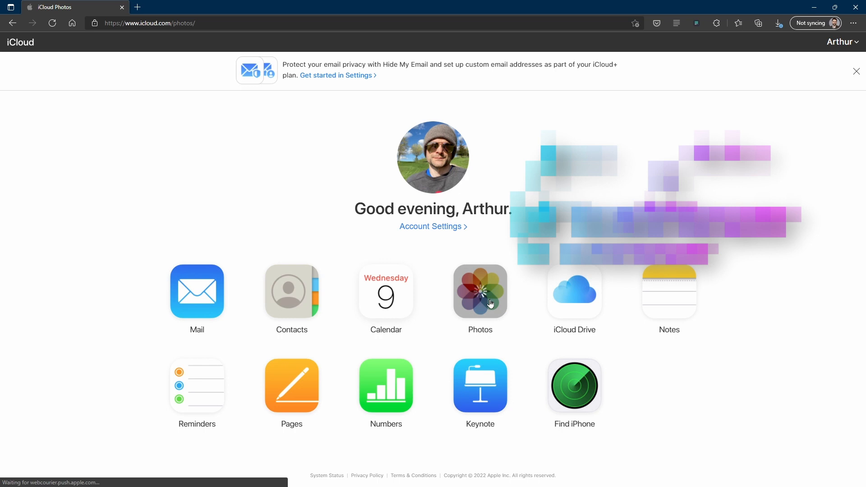
left_click(479, 292)
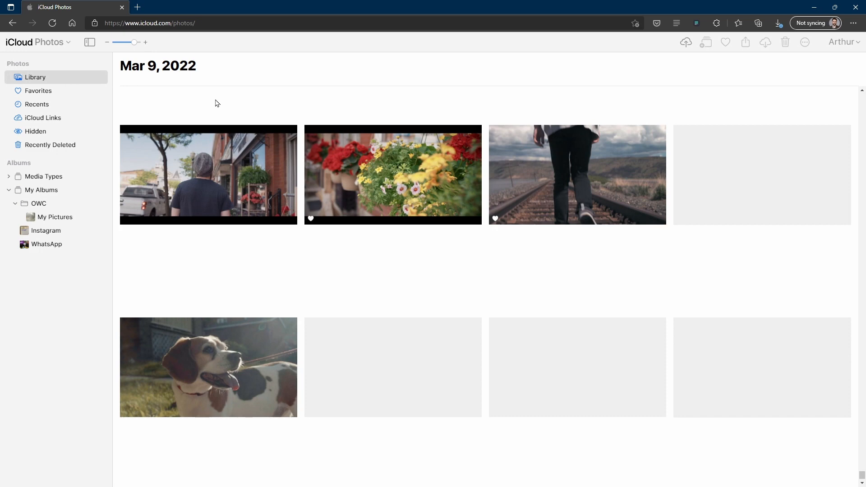
left_click(392, 174)
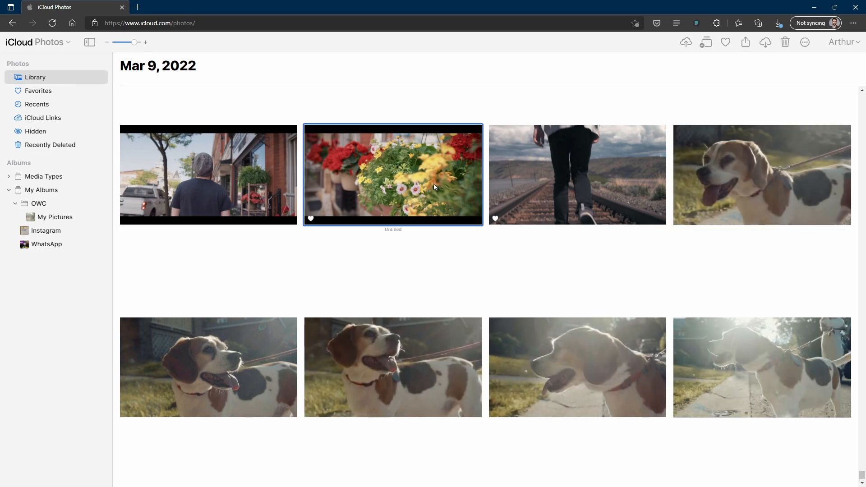
double_click(392, 174)
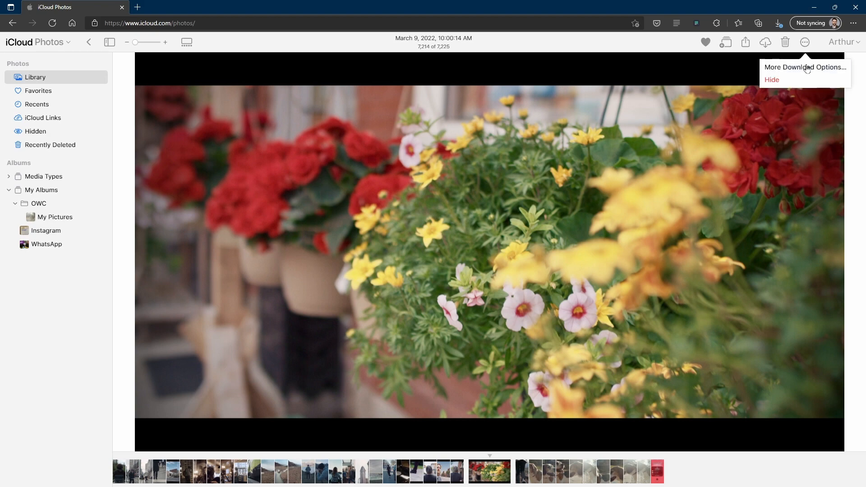
left_click(806, 66)
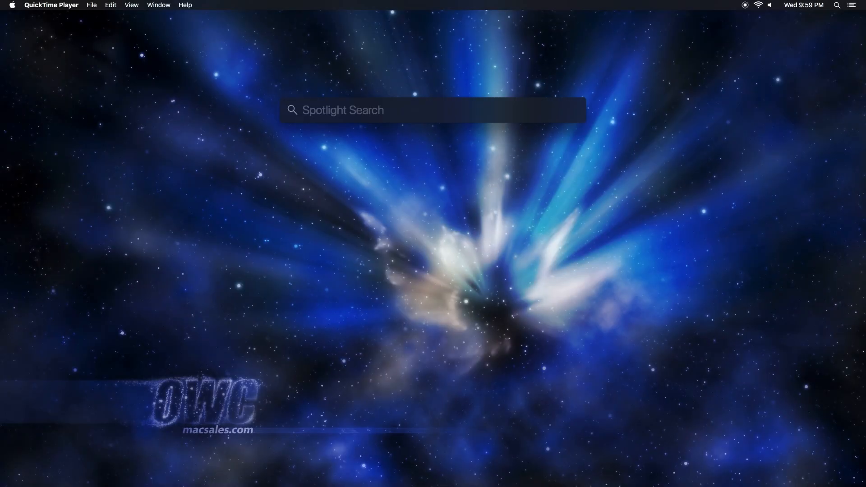
Search Spotlight for 'photos' and launch the Mac Photos app
type("photos")
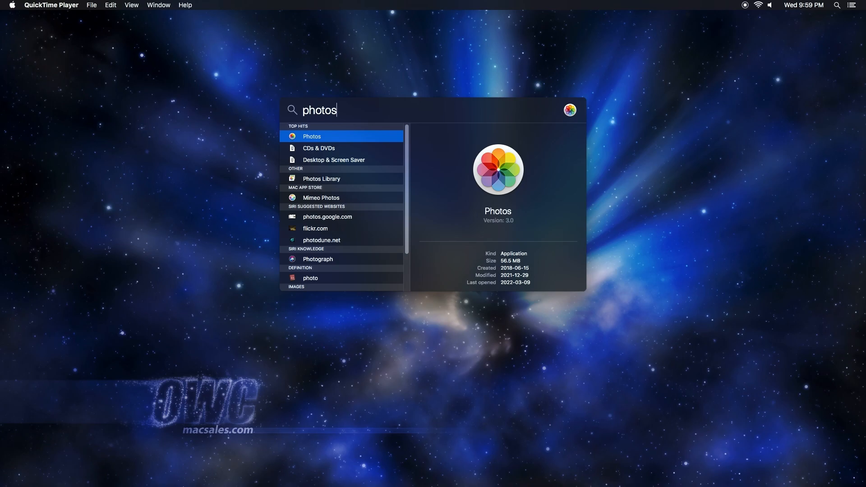
key("enter")
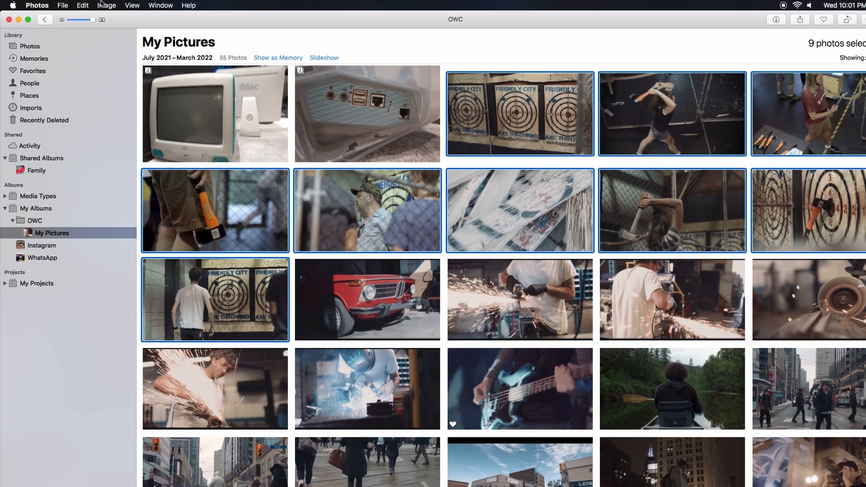
Batch Auto Enhance the nine selected My Pictures photos via Image menu, then switch to Favorites
left_click(106, 6)
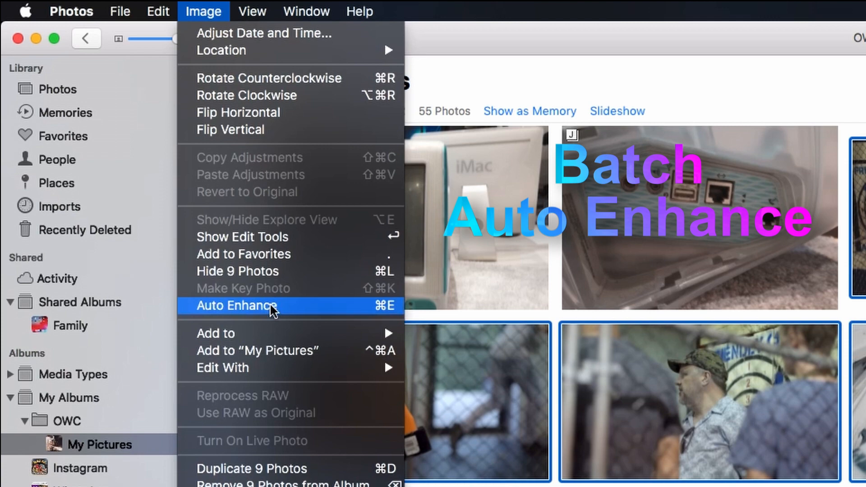
left_click(238, 306)
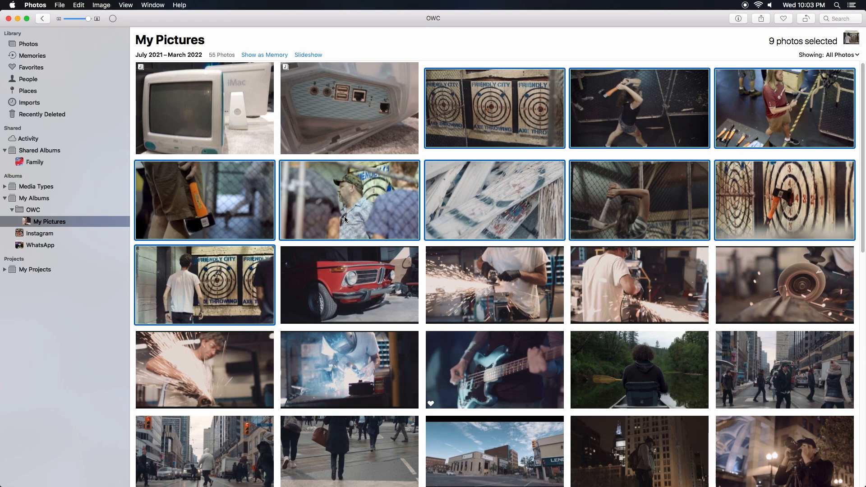
mouse_move(507, 168)
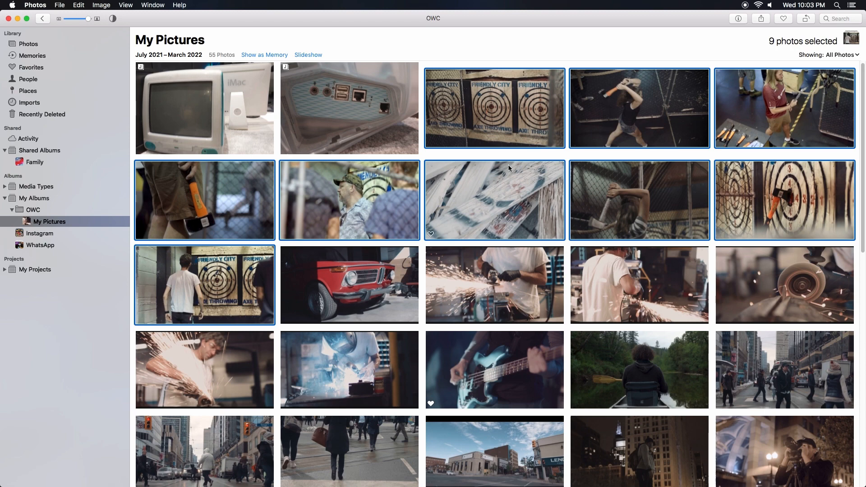
left_click(31, 67)
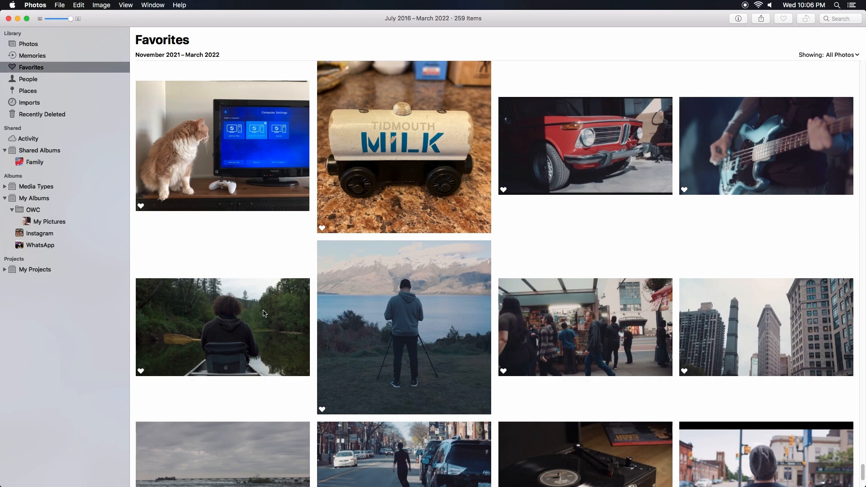
Open the canoe photo from Favorites full size and enter Edit mode
double_click(222, 326)
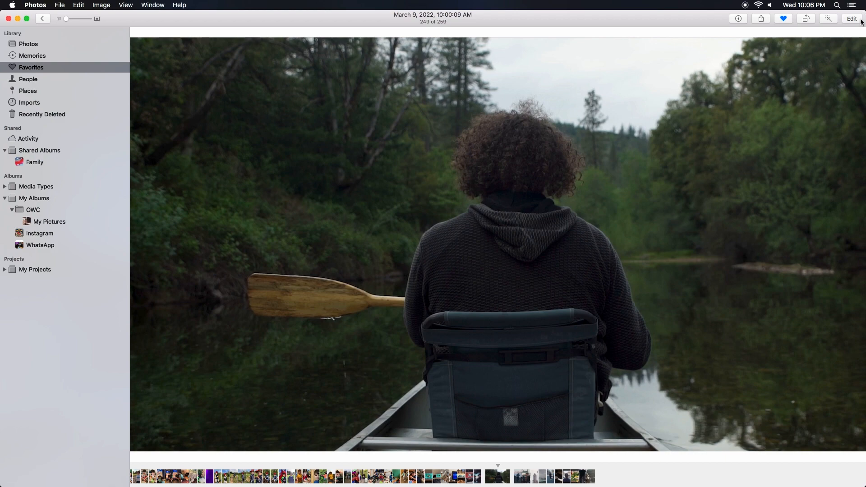
left_click(850, 18)
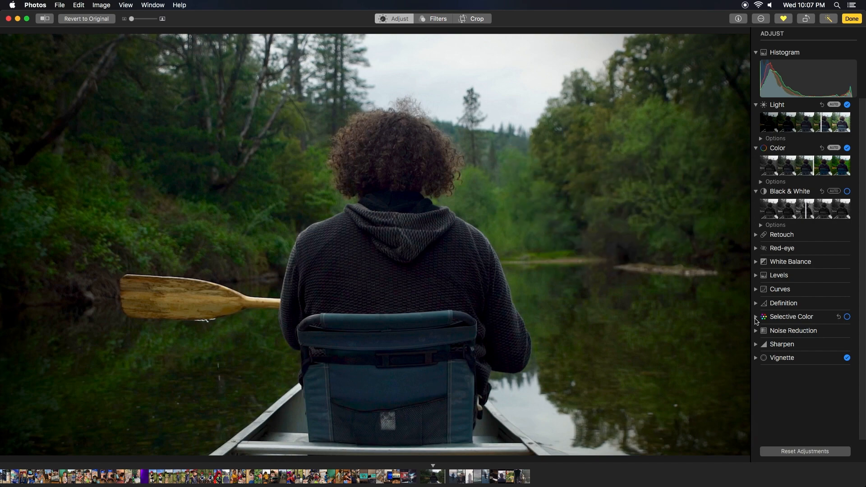
Shift the green foliage's hue to about -48 with Selective Color, giving autumn orange trees
left_click(756, 316)
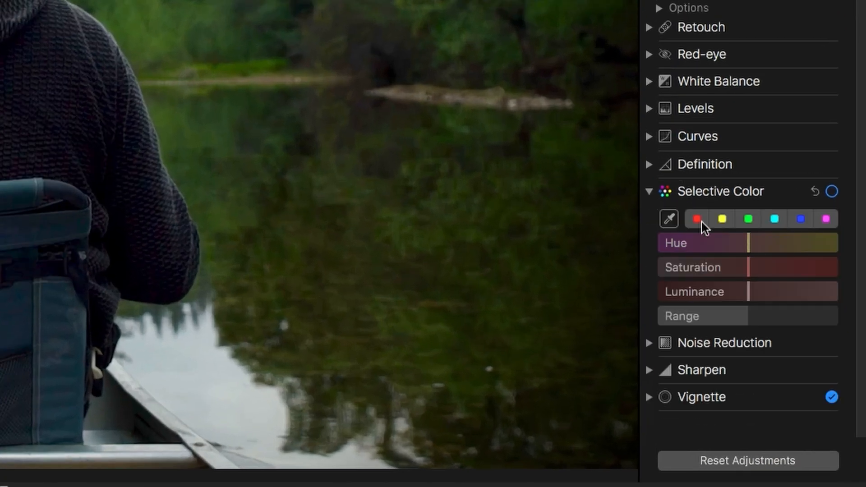
left_click(668, 218)
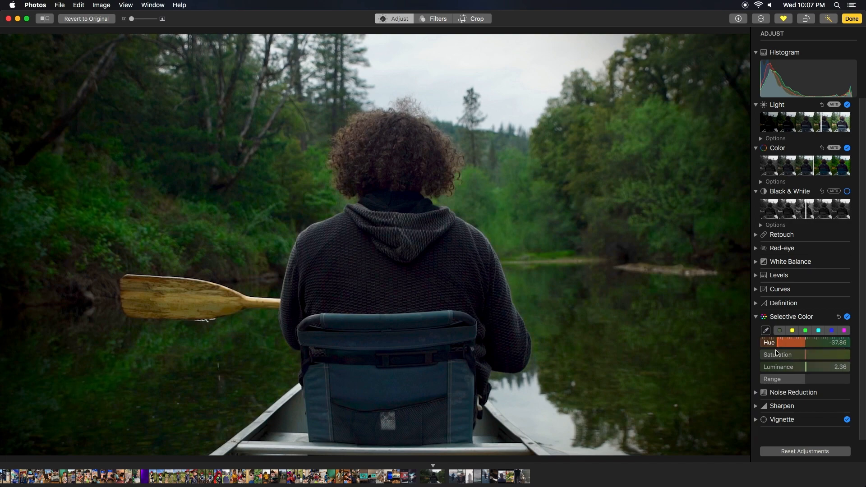
left_click_drag(806, 342, 791, 343)
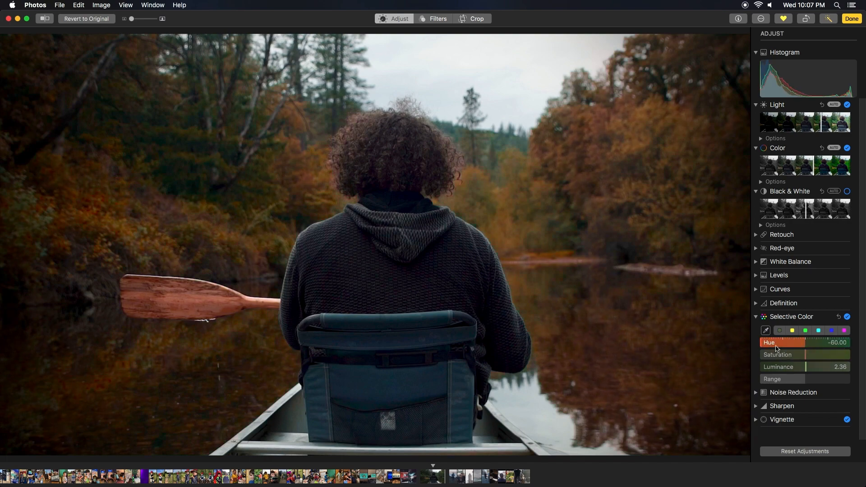
left_click_drag(779, 342, 796, 341)
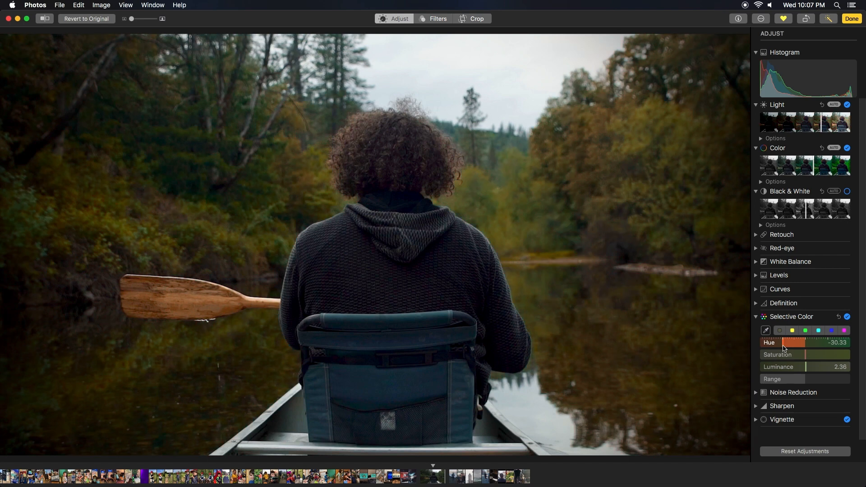
left_click_drag(812, 342, 795, 343)
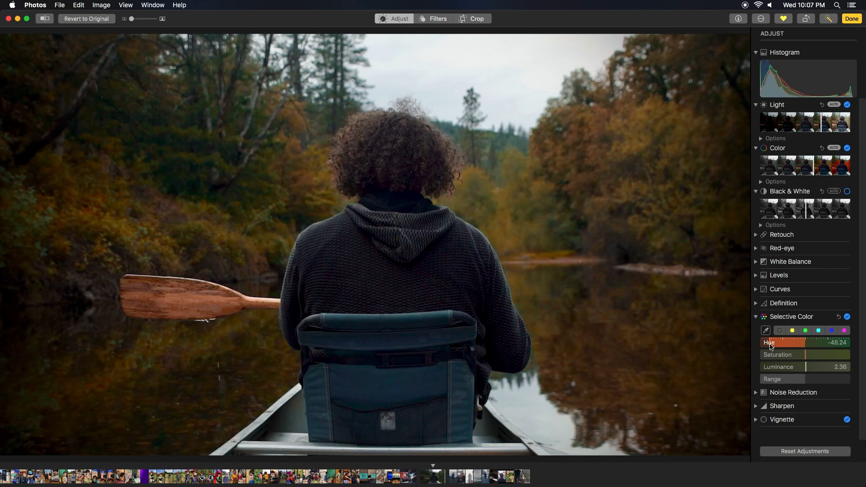